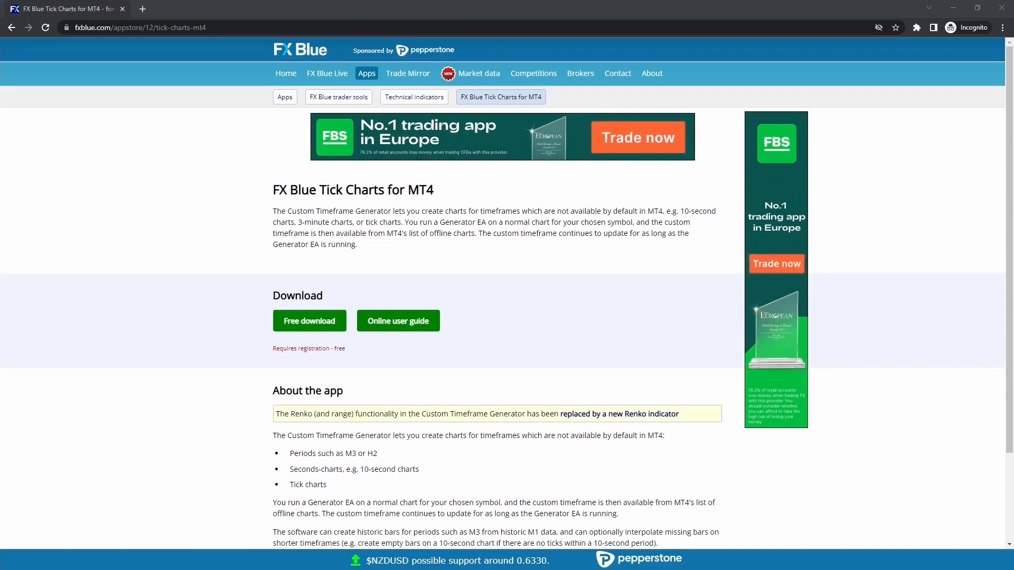
# Step: Install FX Blue Tick Charts into the IC Markets MetaTrader 4 copy
pyautogui.click(309, 321)
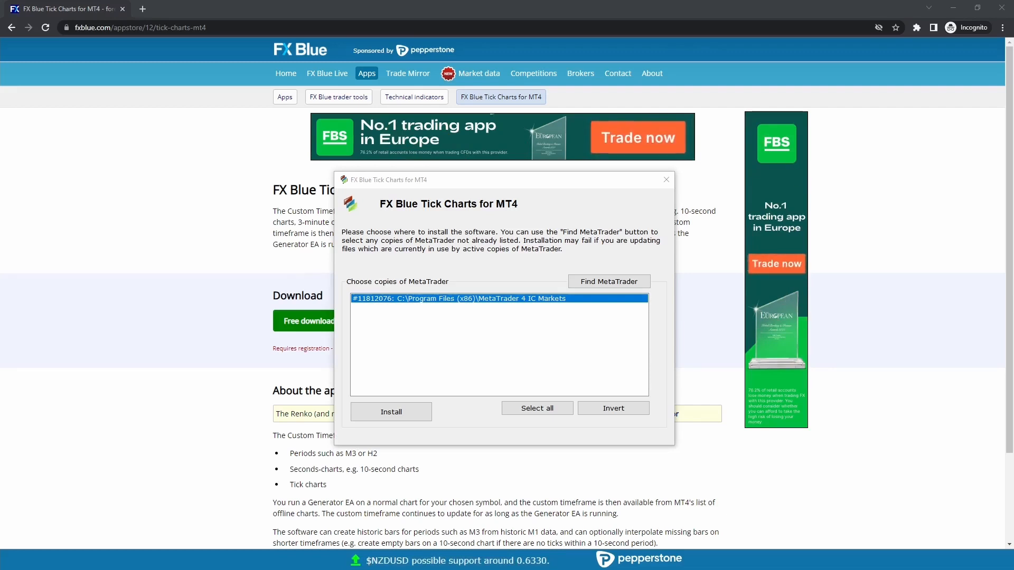
pyautogui.click(527, 312)
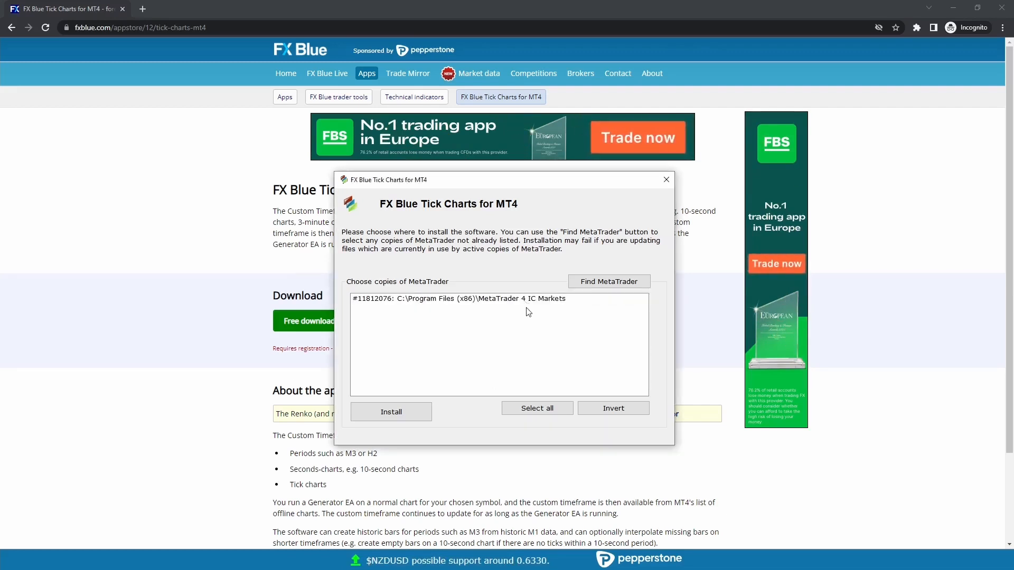
pyautogui.click(459, 298)
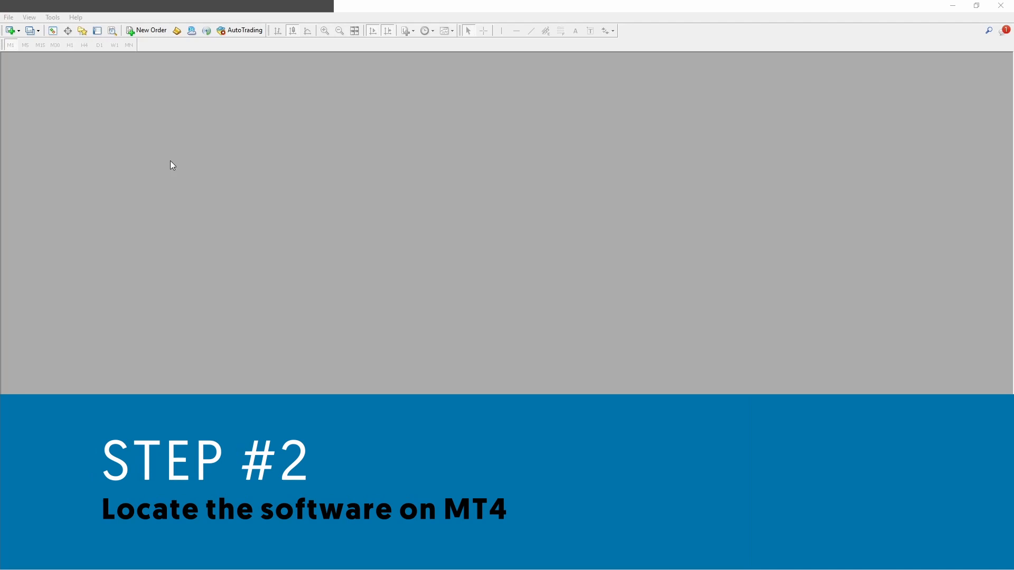
# Step: Show the Navigator and find FX Blue - Custom Timeframe Generator under Expert Advisors
pyautogui.click(29, 17)
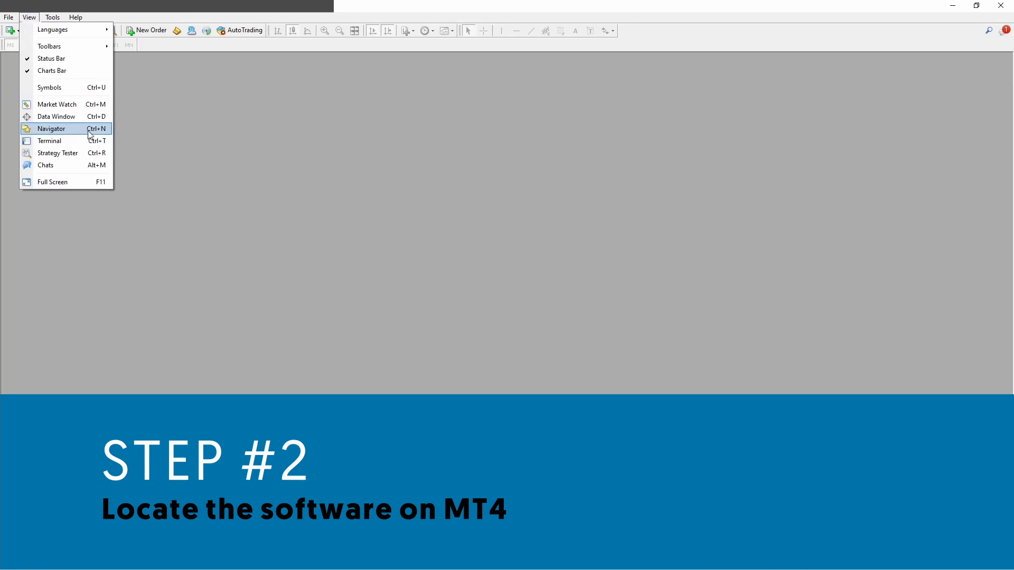
pyautogui.click(51, 129)
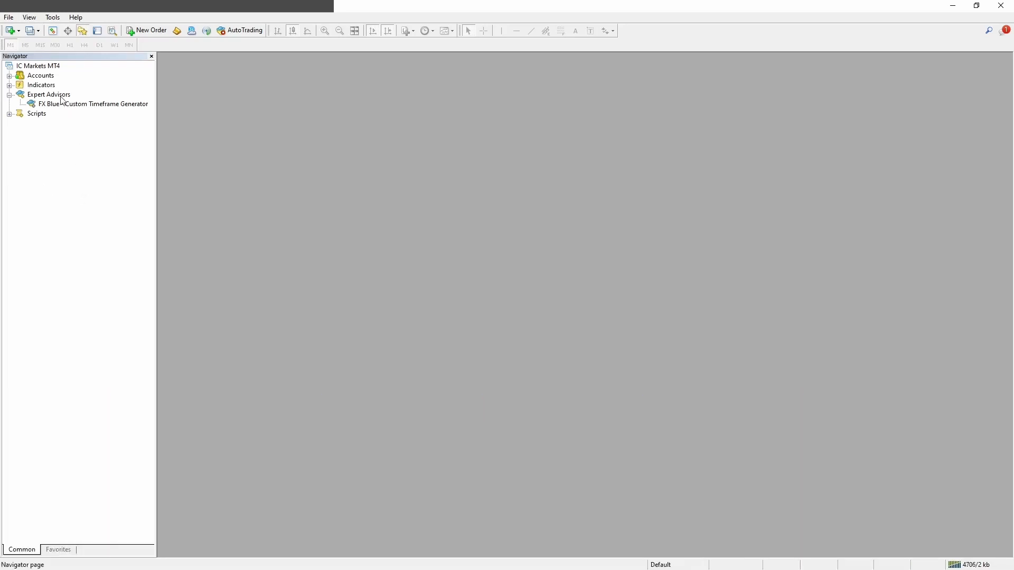
pyautogui.click(48, 94)
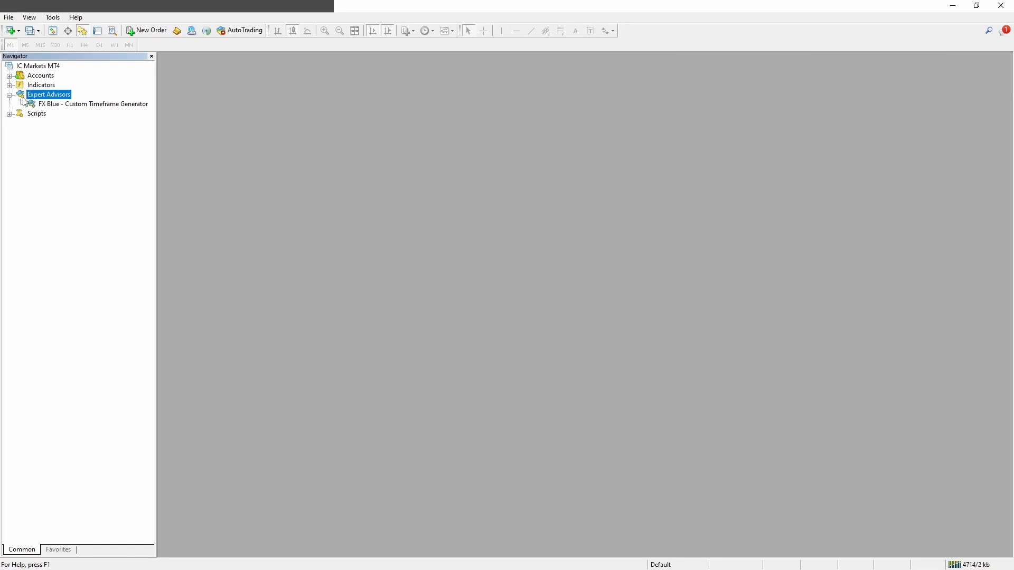
pyautogui.click(92, 104)
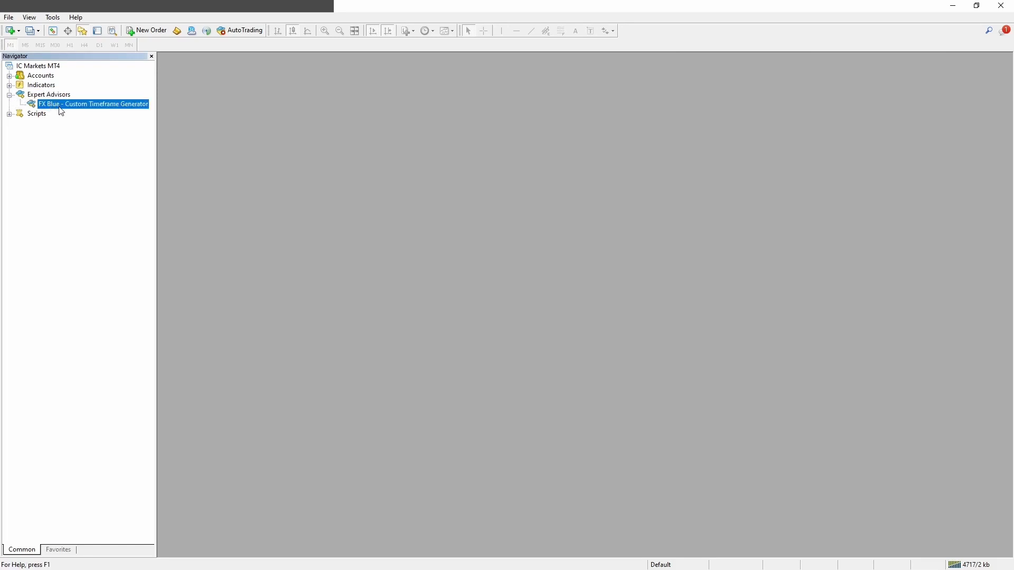
pyautogui.moveTo(138, 110)
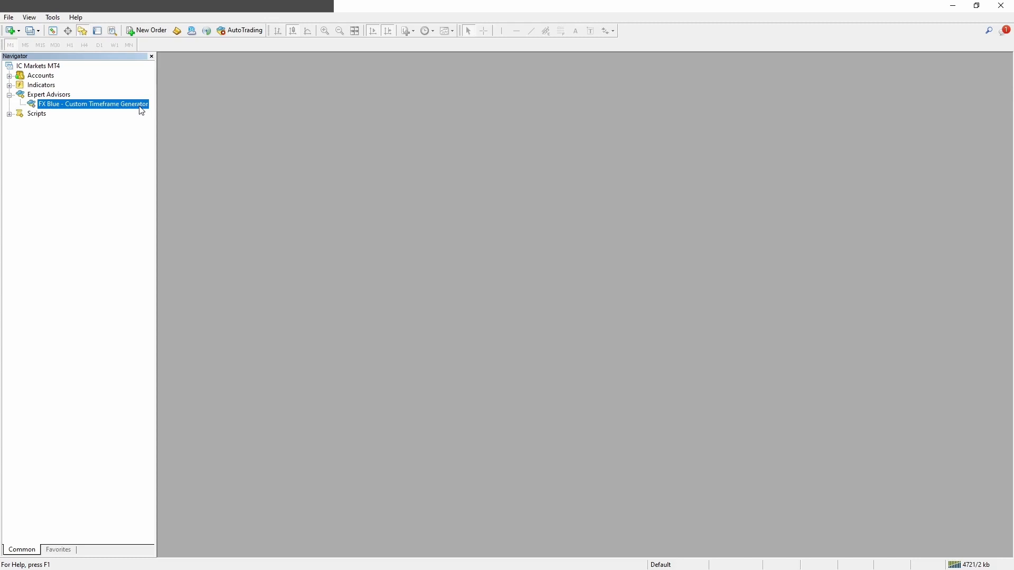
pyautogui.rightClick(49, 95)
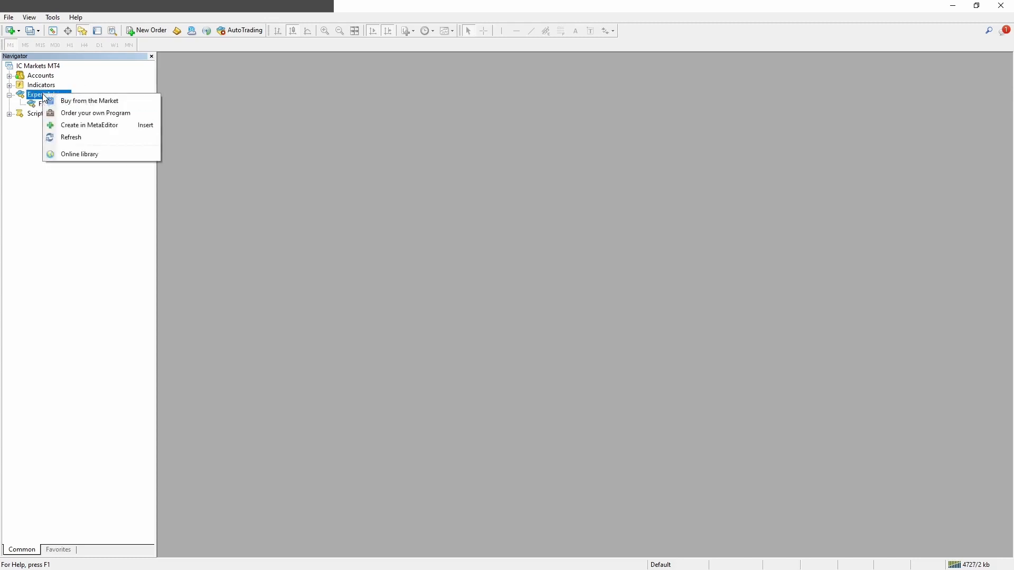
pyautogui.moveTo(71, 137)
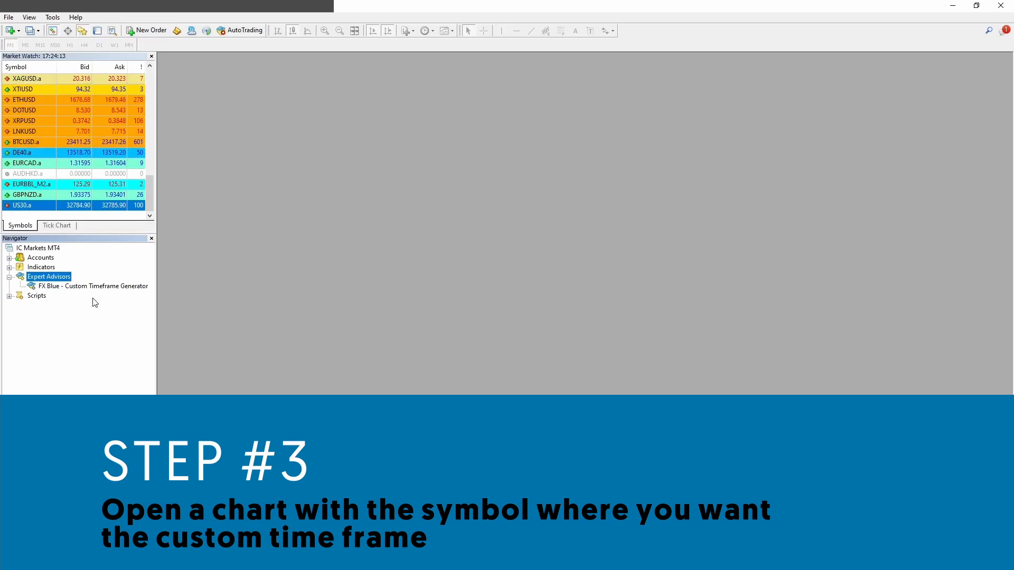
pyautogui.moveTo(39, 186)
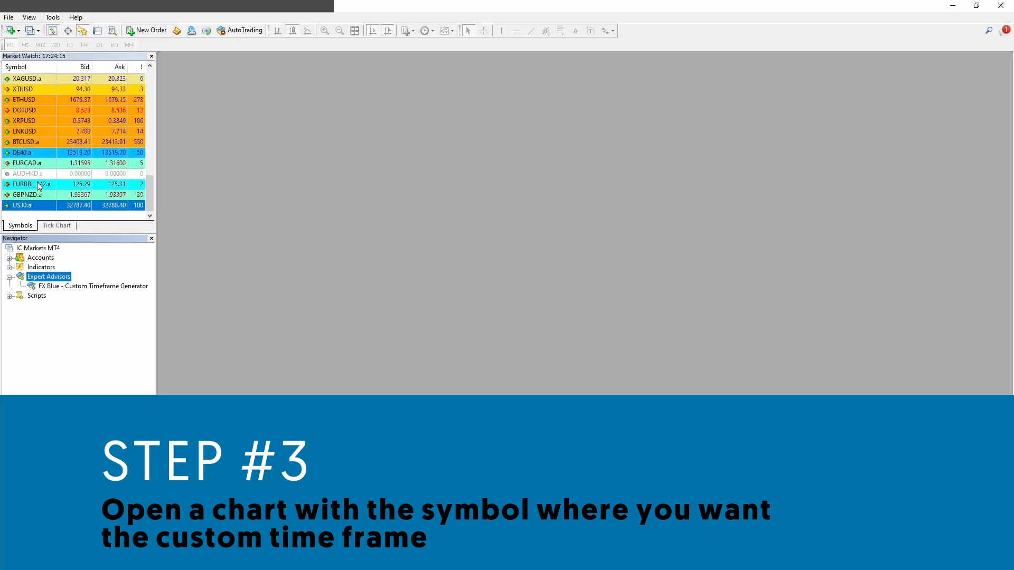
# Step: Open a US30.a chart window from Market Watch set to the M1 timeframe
pyautogui.rightClick(23, 205)
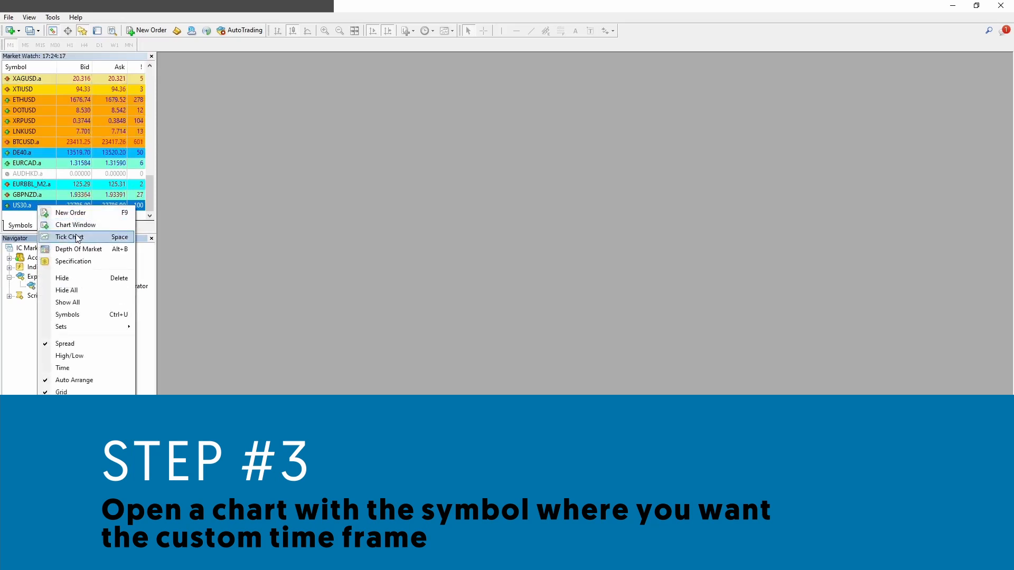
pyautogui.click(75, 225)
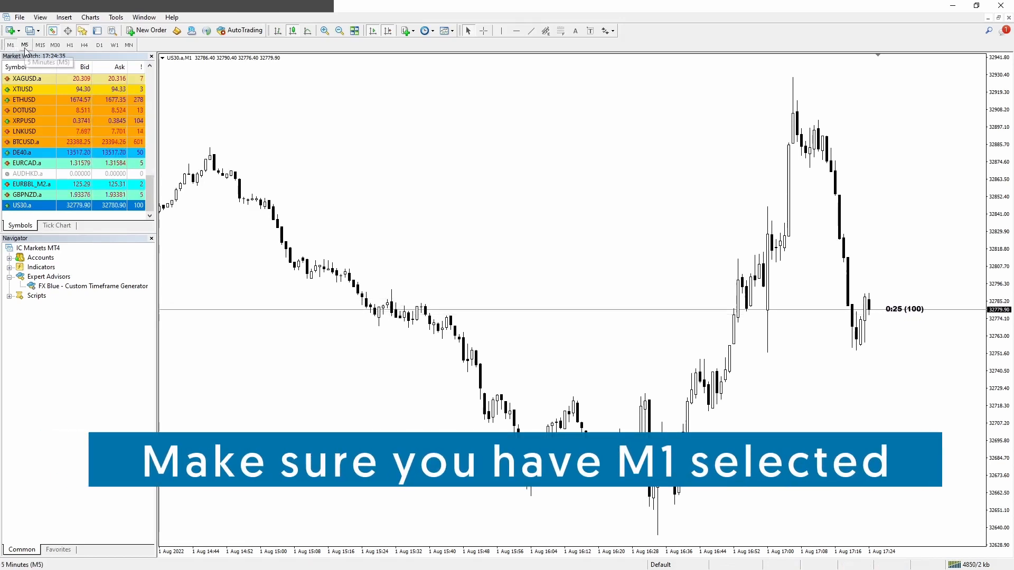
pyautogui.click(55, 44)
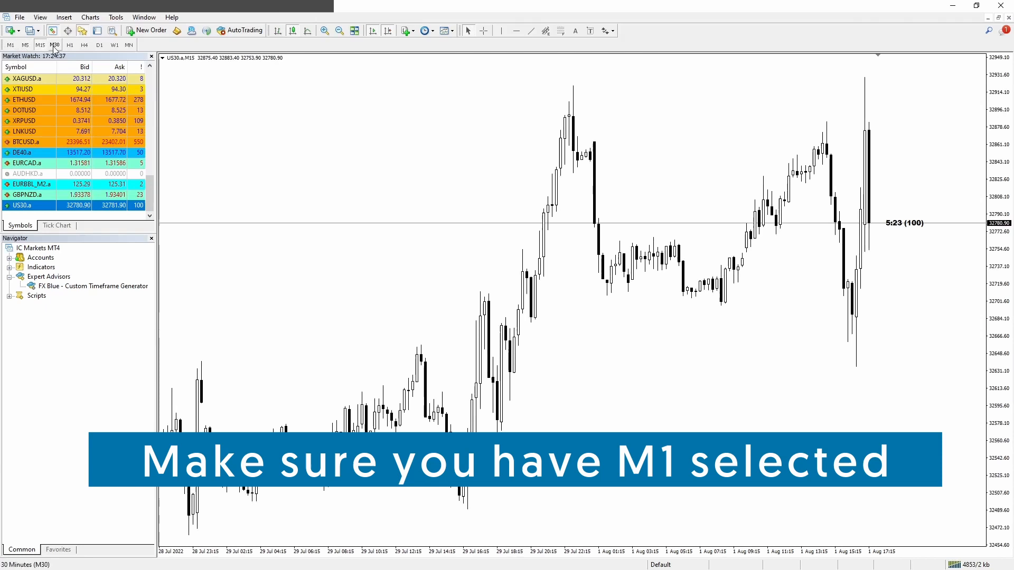
pyautogui.click(9, 45)
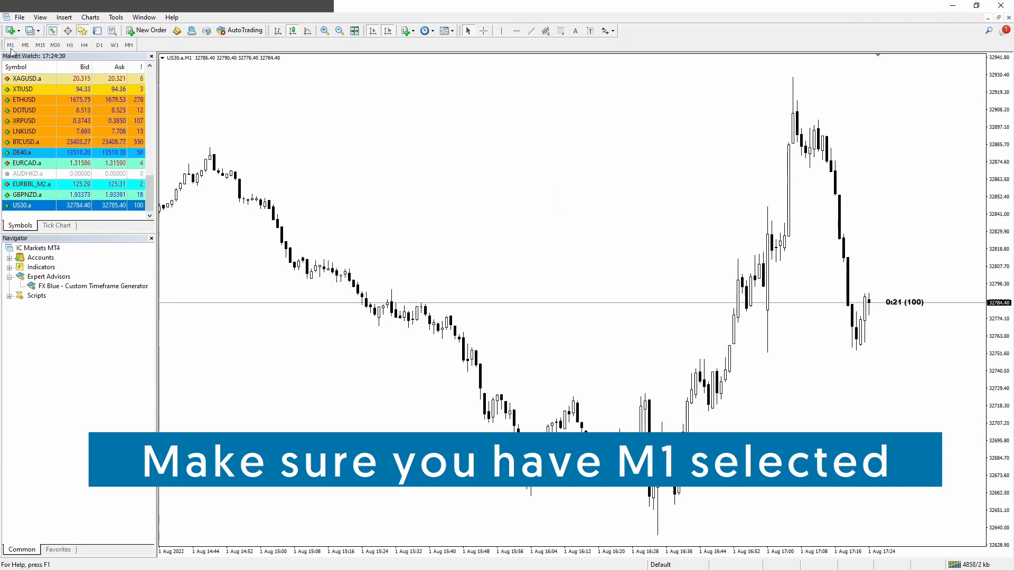
pyautogui.moveTo(10, 44)
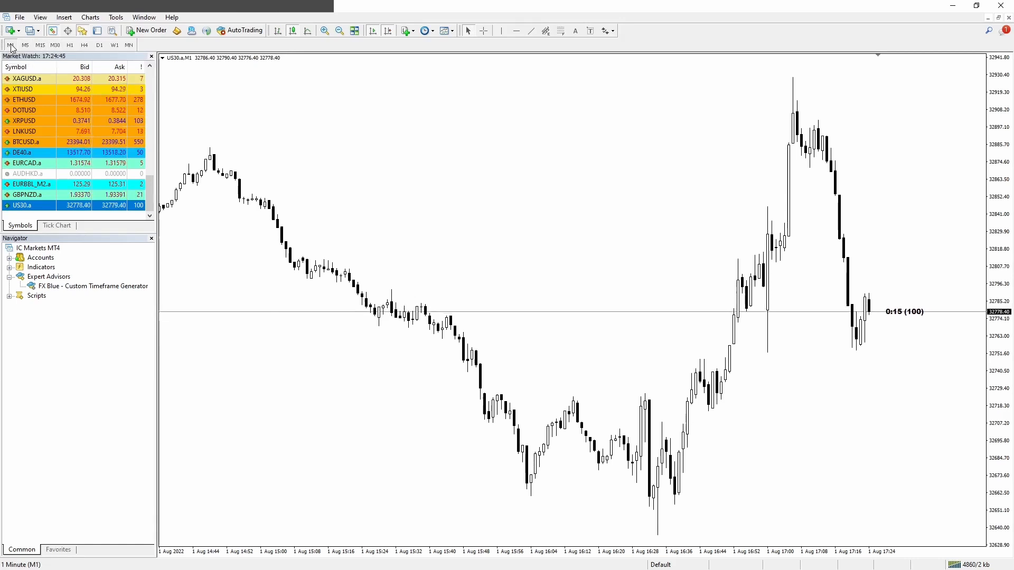
pyautogui.click(92, 286)
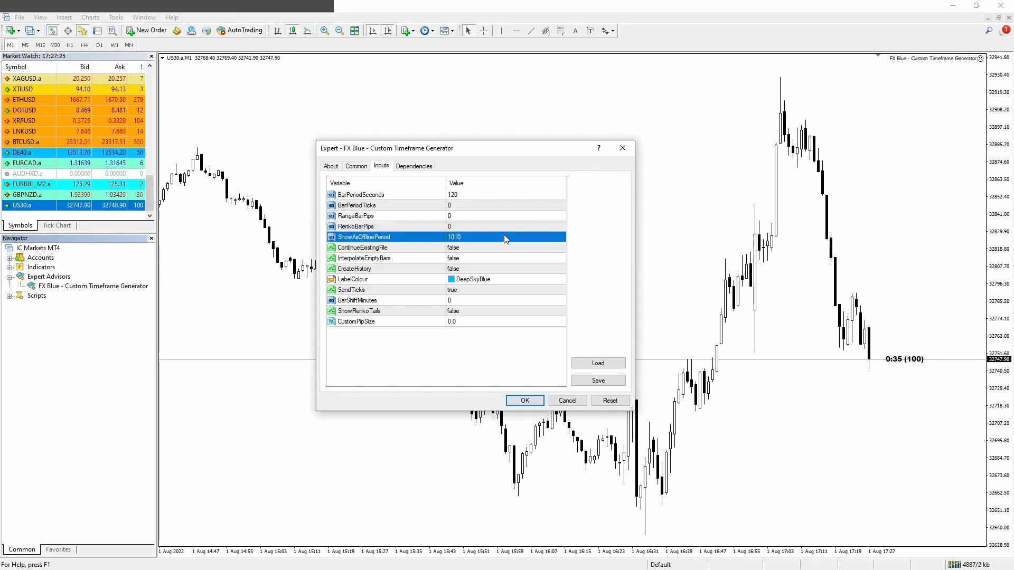
# Step: Set ShowAsOfflinePeriod to 2 and CreateHistory to true
pyautogui.click(507, 236)
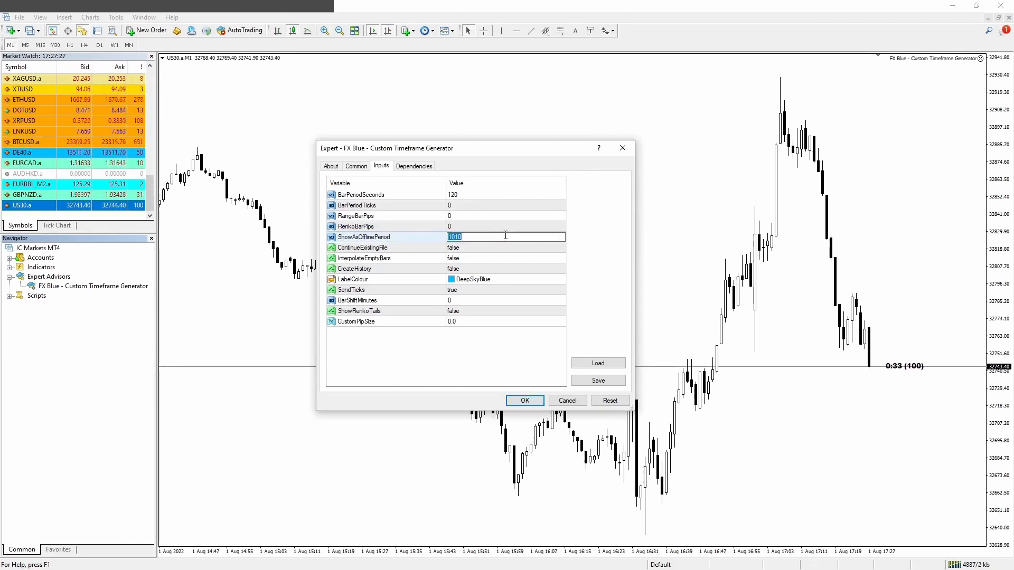
pyautogui.write('2')
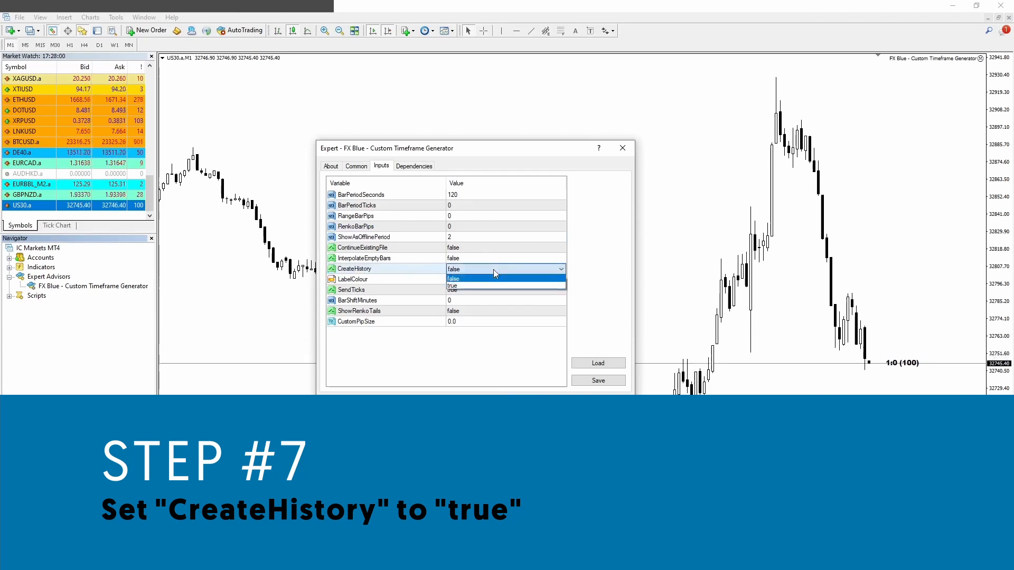
pyautogui.click(453, 286)
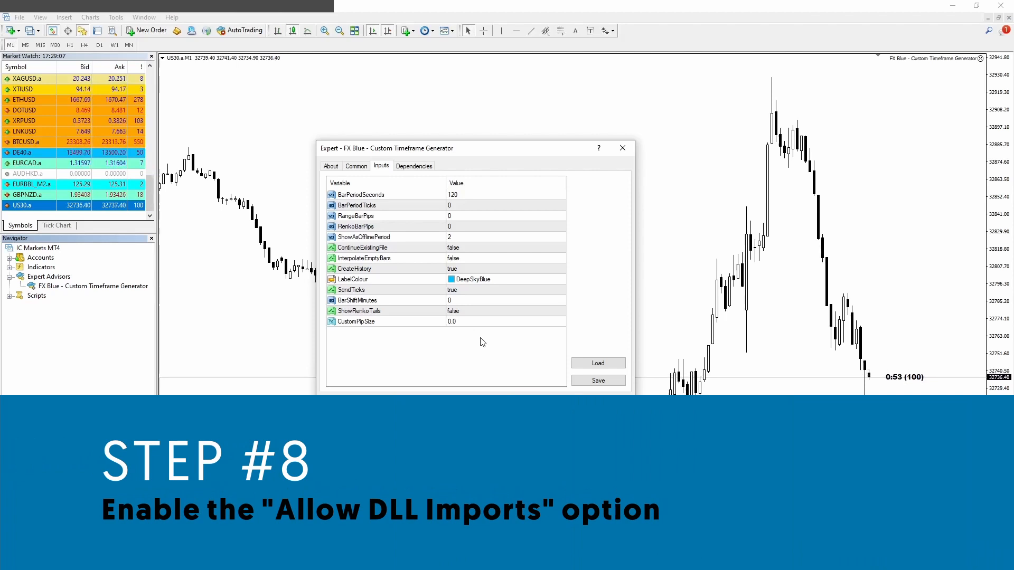
# Step: Allow DLL imports and confirm to start the generator
pyautogui.click(356, 166)
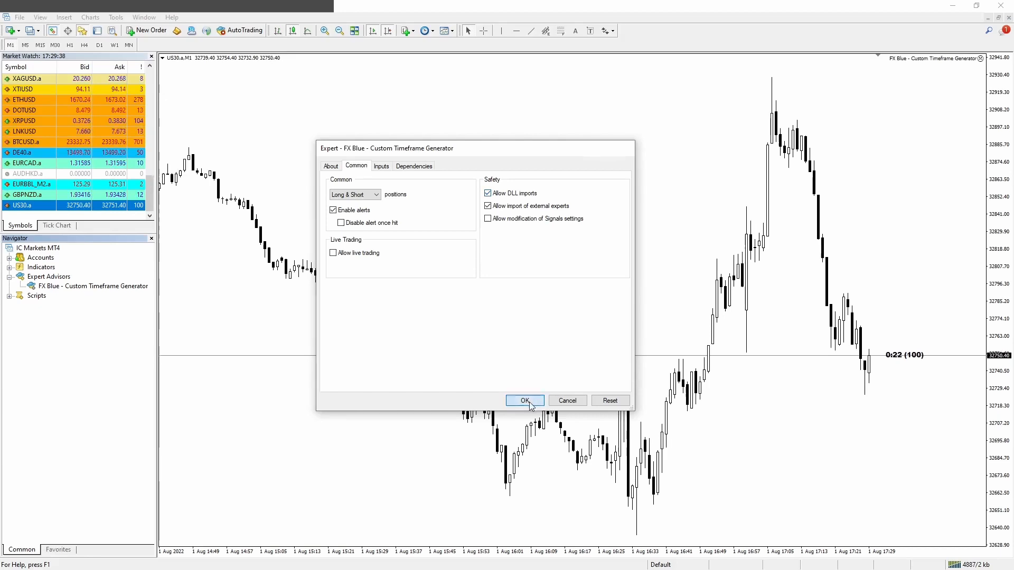
pyautogui.click(524, 400)
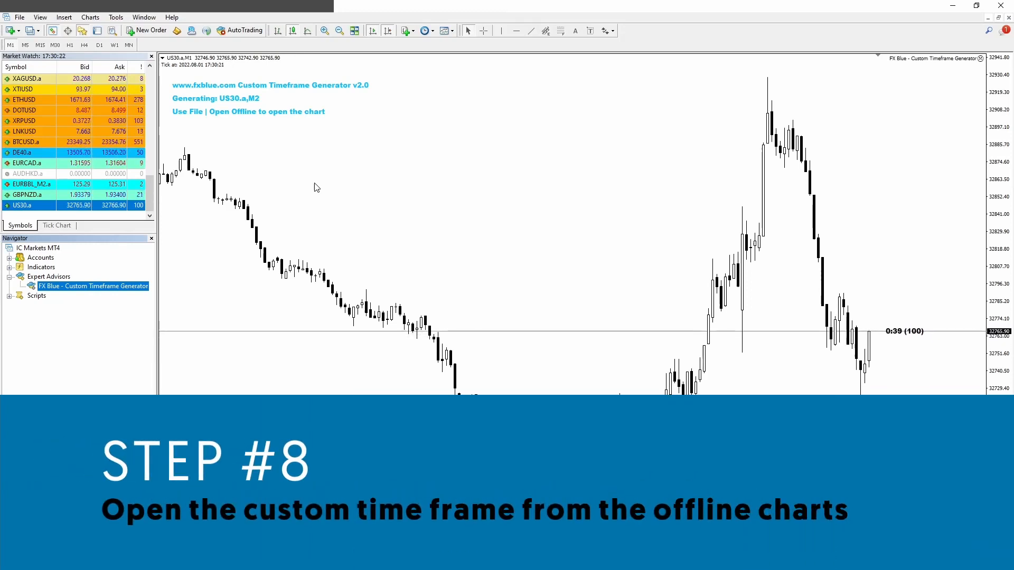
# Step: Open the US30.a,M2 offline chart via File > Open Offline
pyautogui.click(19, 17)
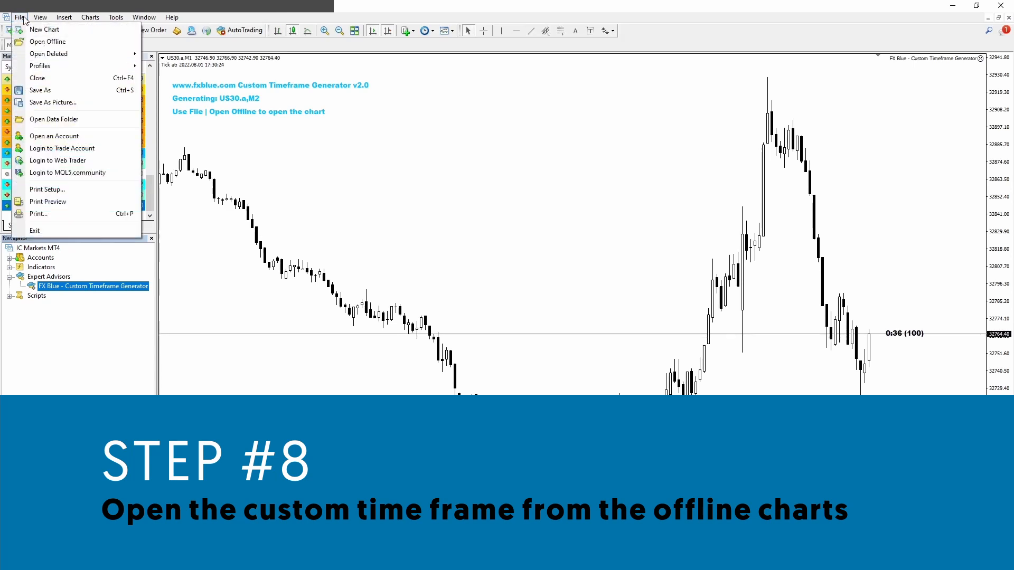
pyautogui.click(47, 41)
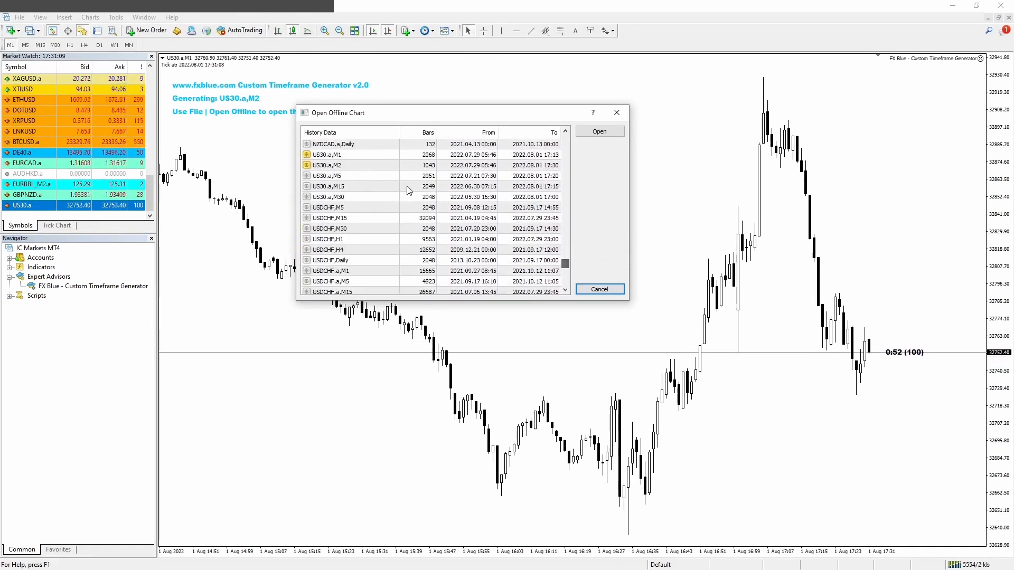
pyautogui.click(336, 165)
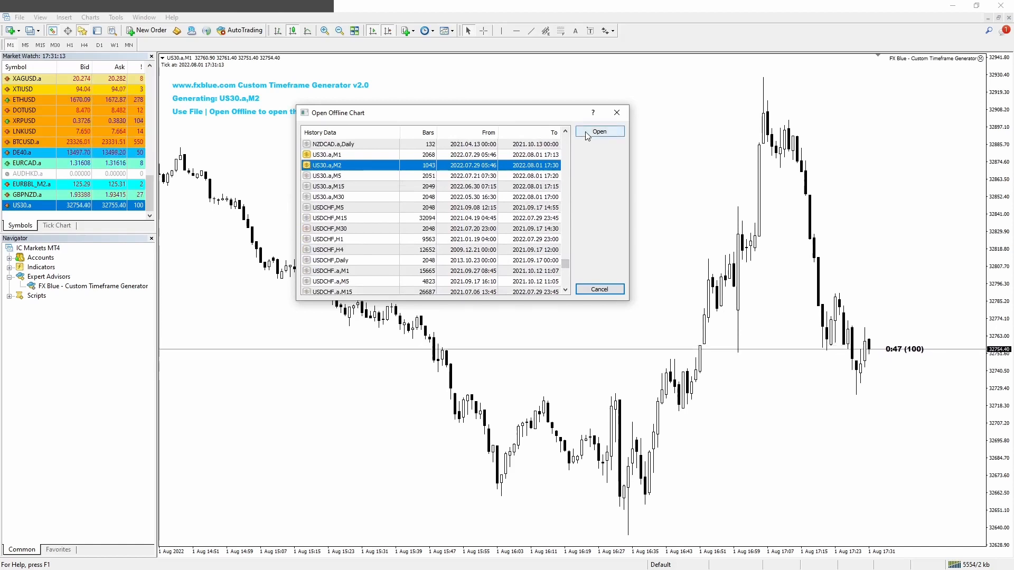
pyautogui.click(599, 132)
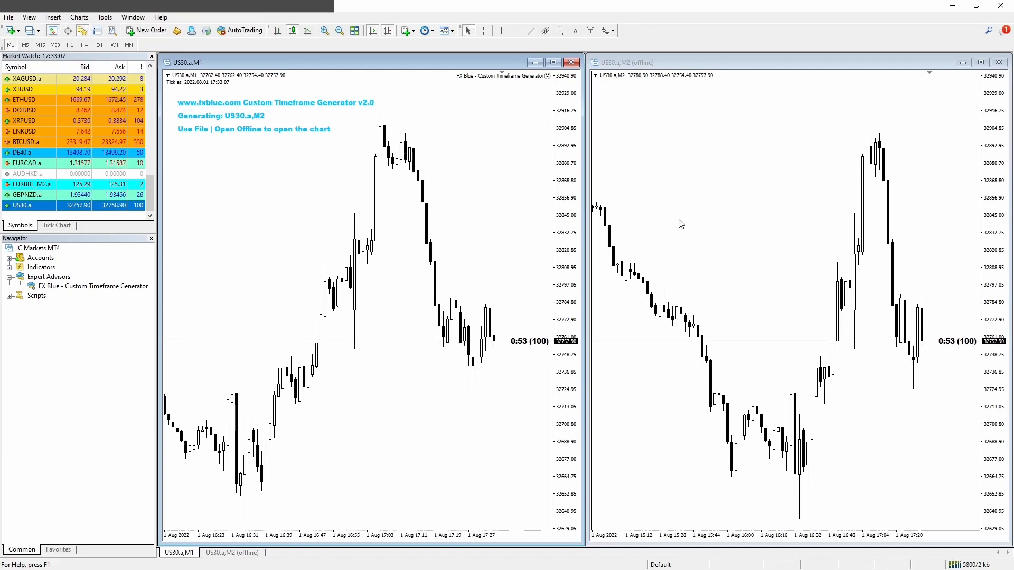
pyautogui.moveTo(734, 253)
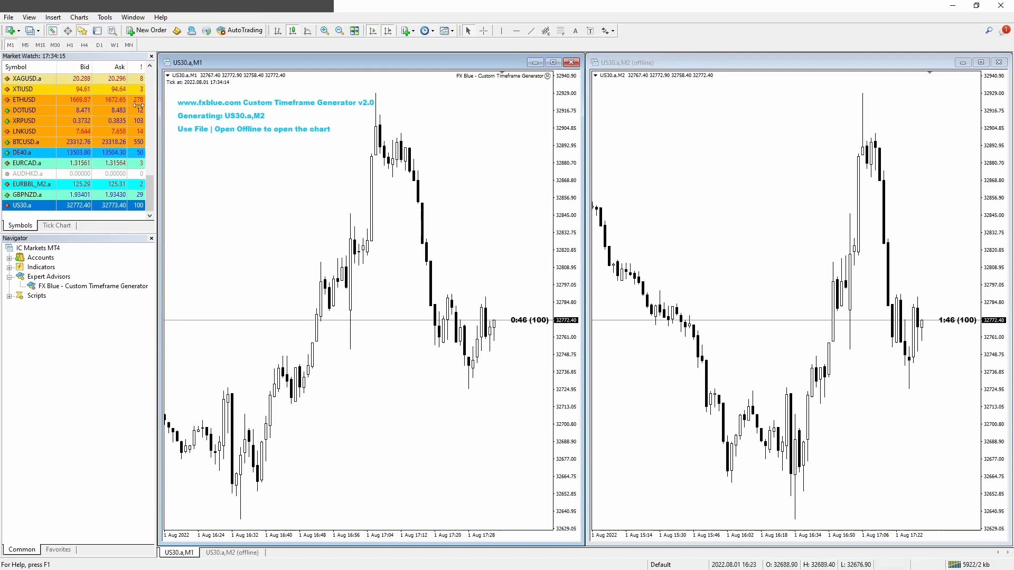
pyautogui.click(25, 44)
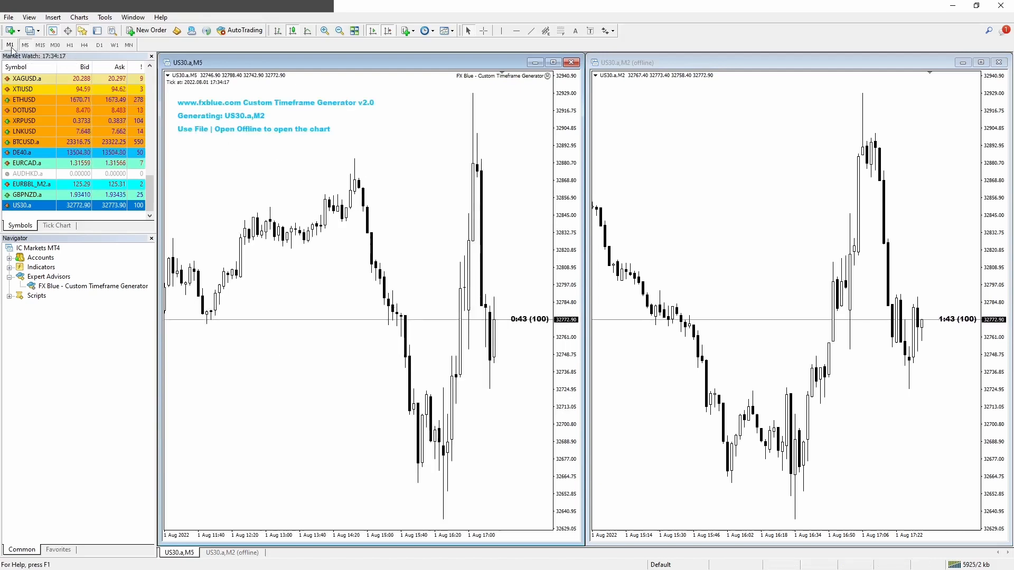
pyautogui.click(9, 44)
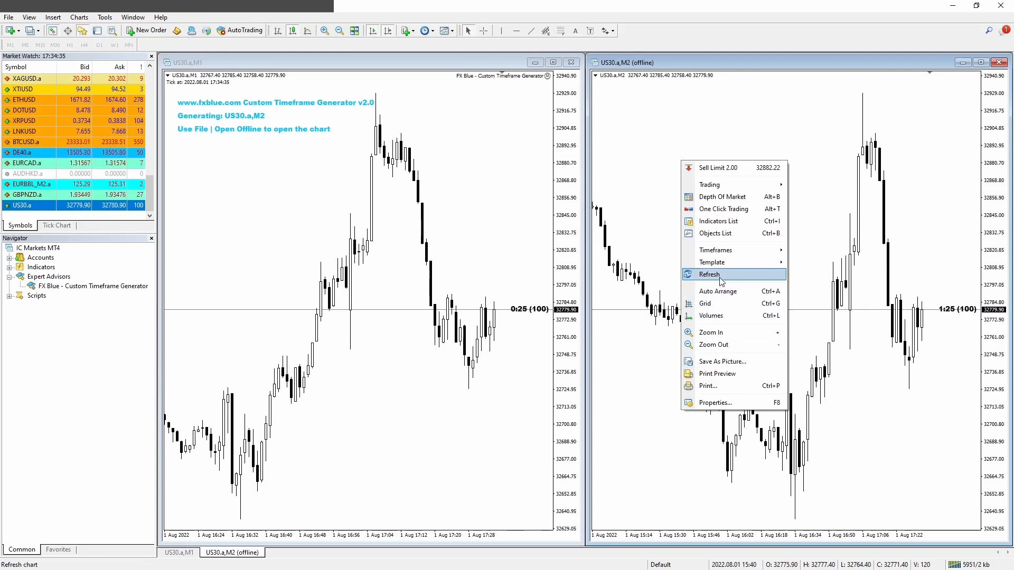
pyautogui.click(708, 274)
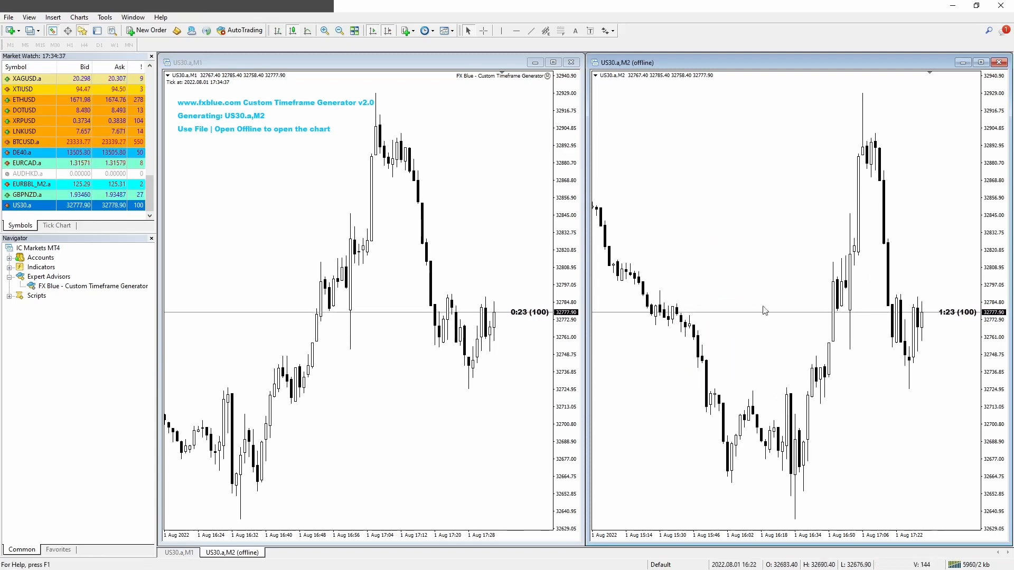